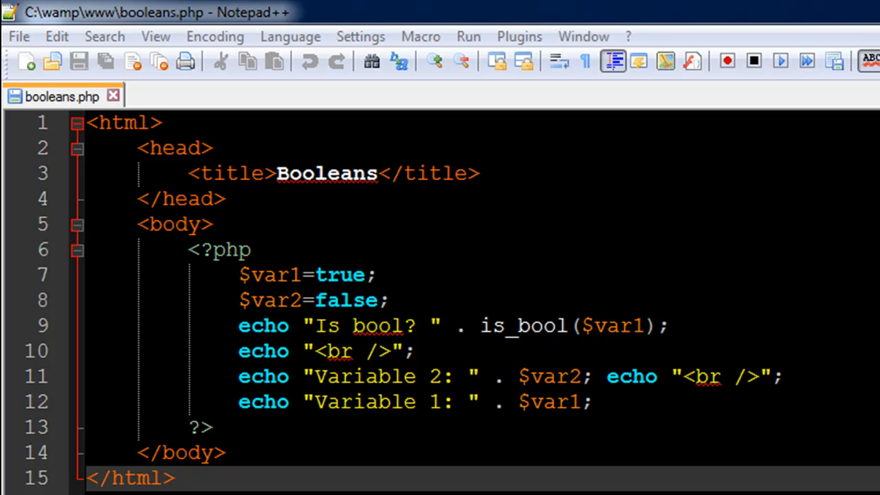
pyautogui.moveTo(63, 122)
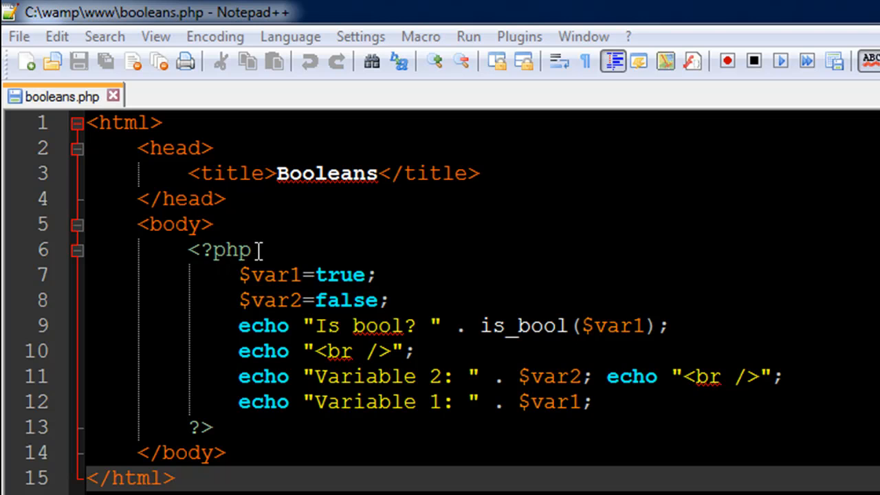
# Step: Load localhost/booleans.php in Chrome to show 'Is bool? 1', 'Variable 2:' and 'Variable 1: 1'
pyautogui.click(220, 427)
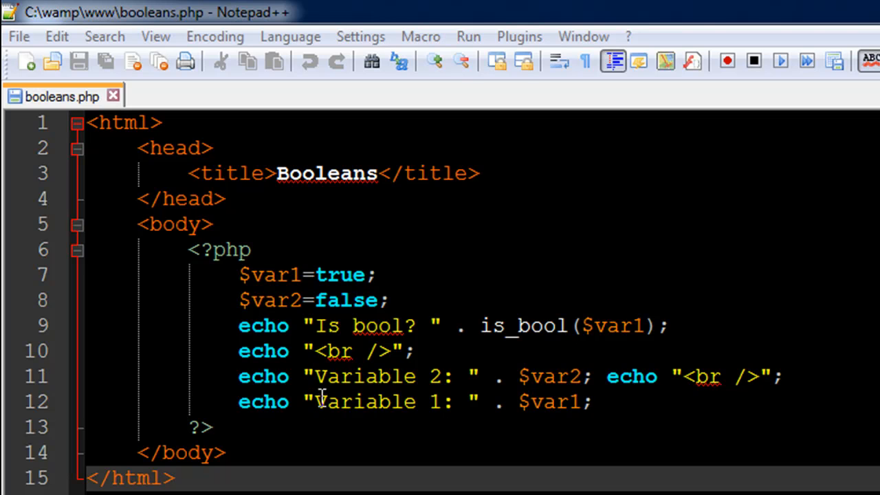
pyautogui.moveTo(355, 347)
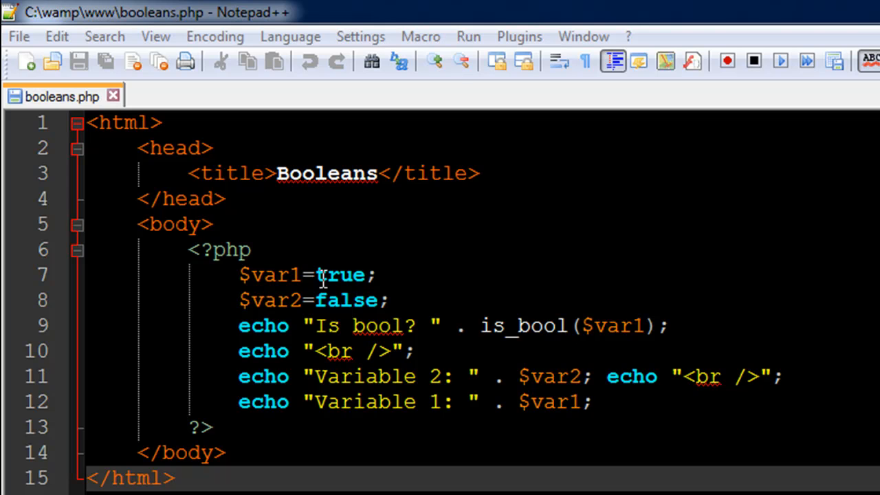
pyautogui.moveTo(350, 319)
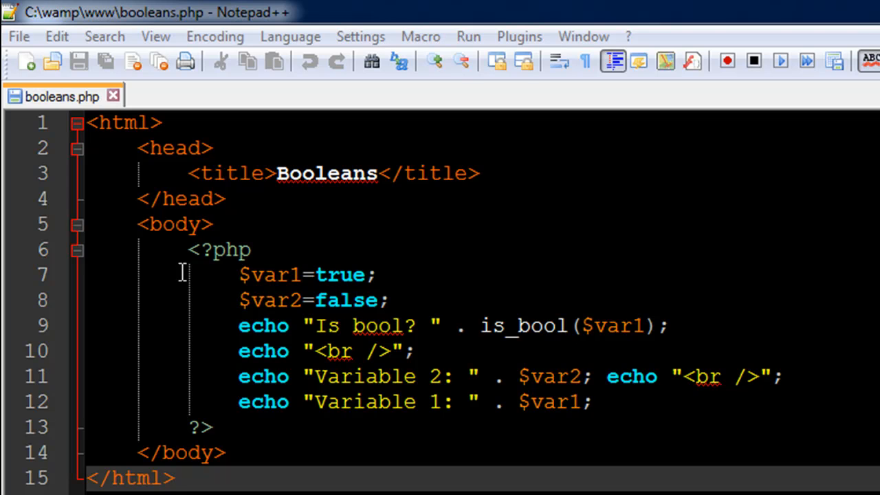
pyautogui.moveTo(270, 289)
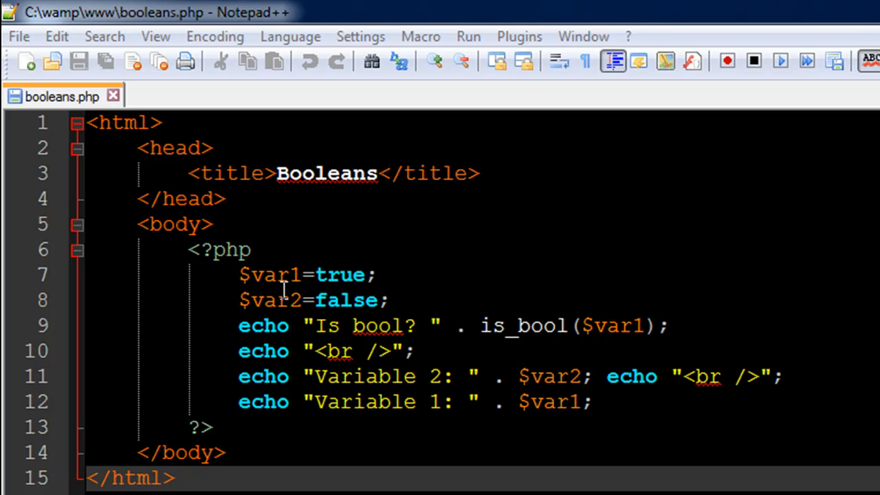
pyautogui.moveTo(346, 264)
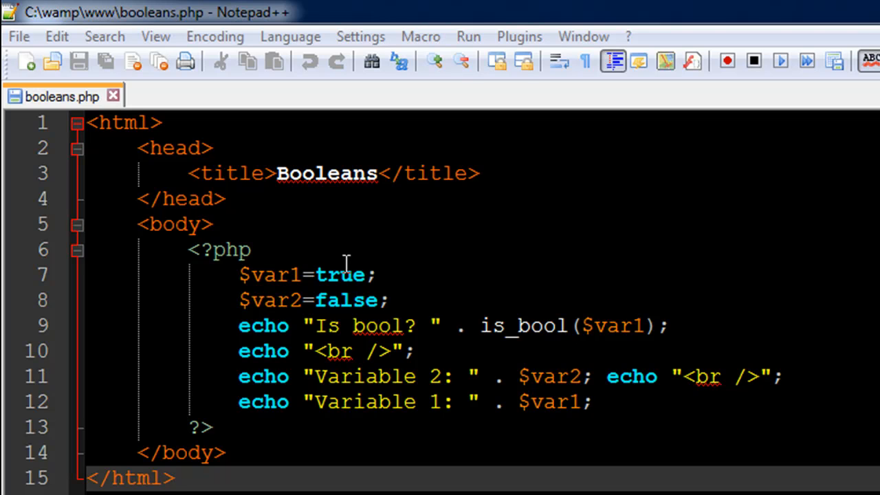
pyautogui.moveTo(119, 277)
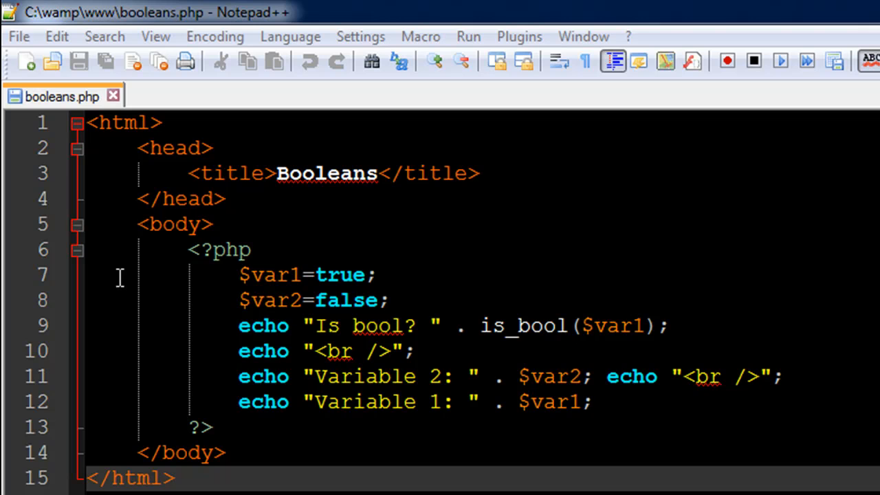
pyautogui.moveTo(296, 324)
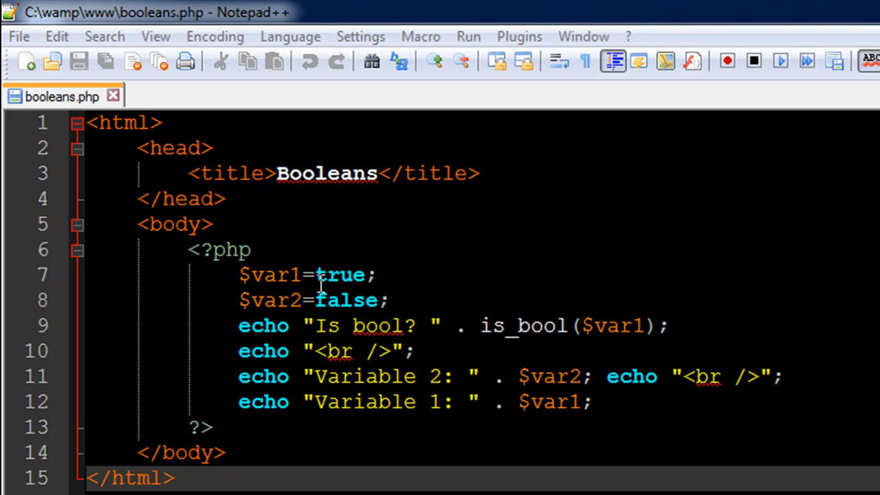
pyautogui.moveTo(351, 282)
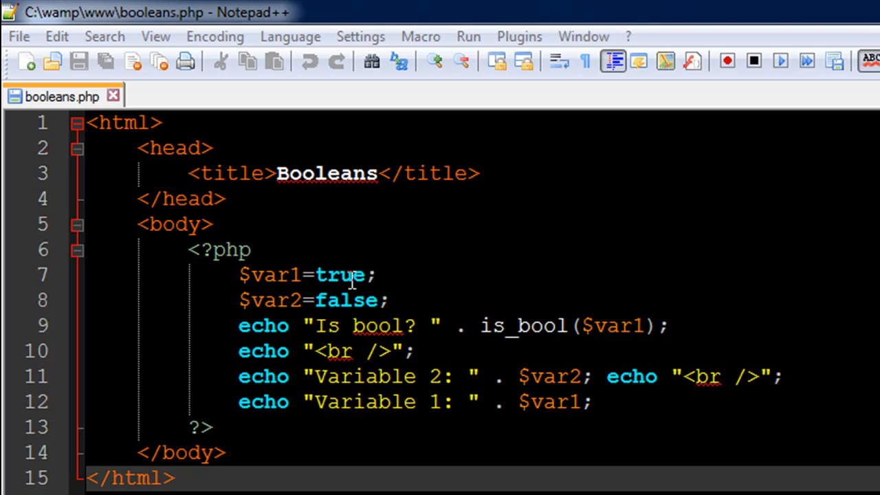
pyautogui.moveTo(401, 274)
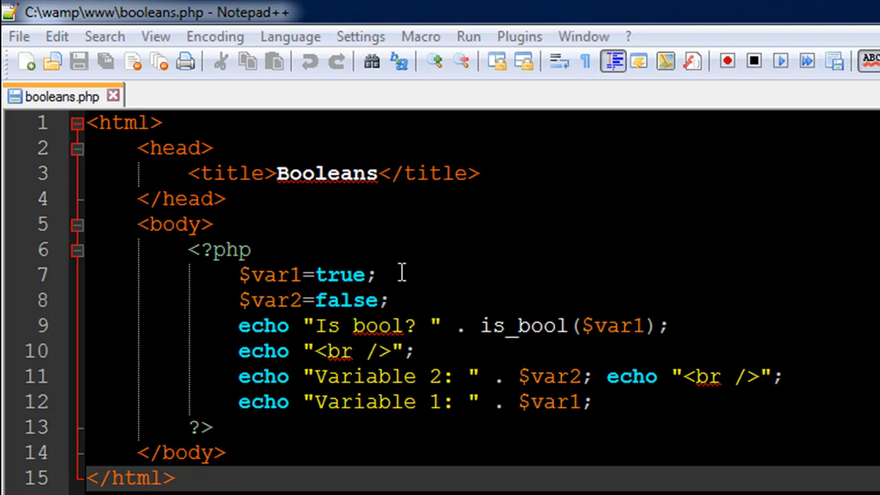
pyautogui.moveTo(392, 288)
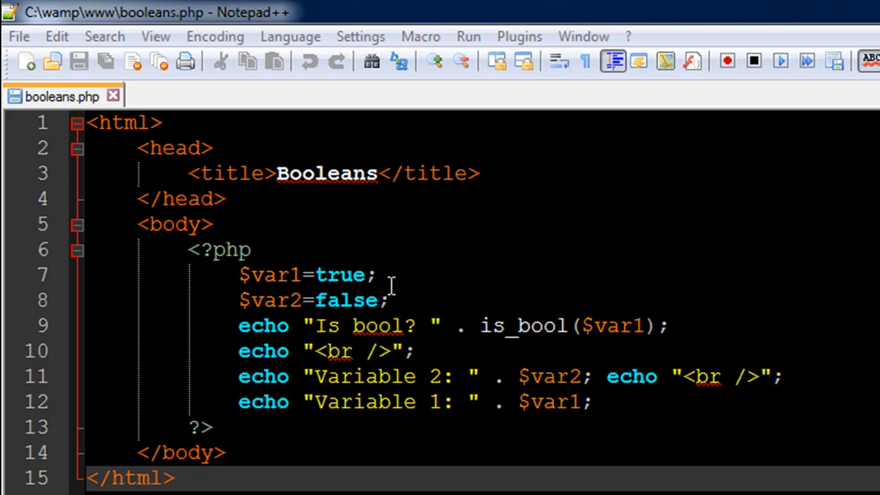
pyautogui.moveTo(371, 285)
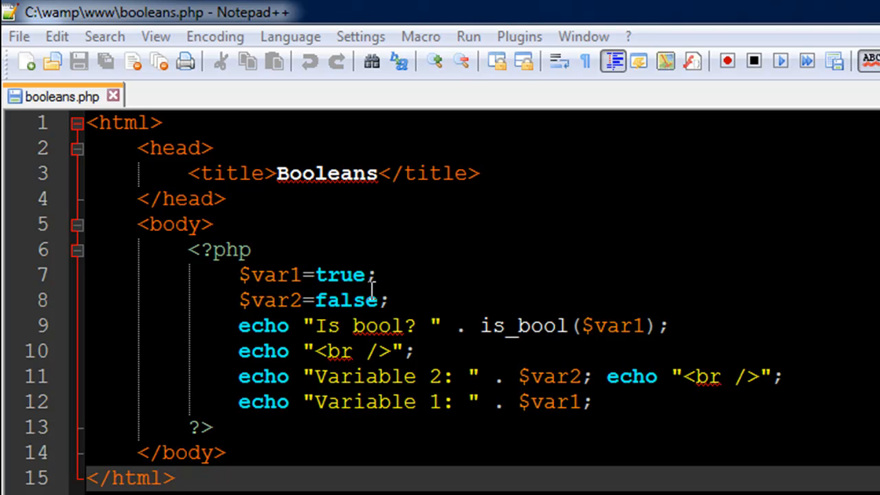
pyautogui.moveTo(363, 259)
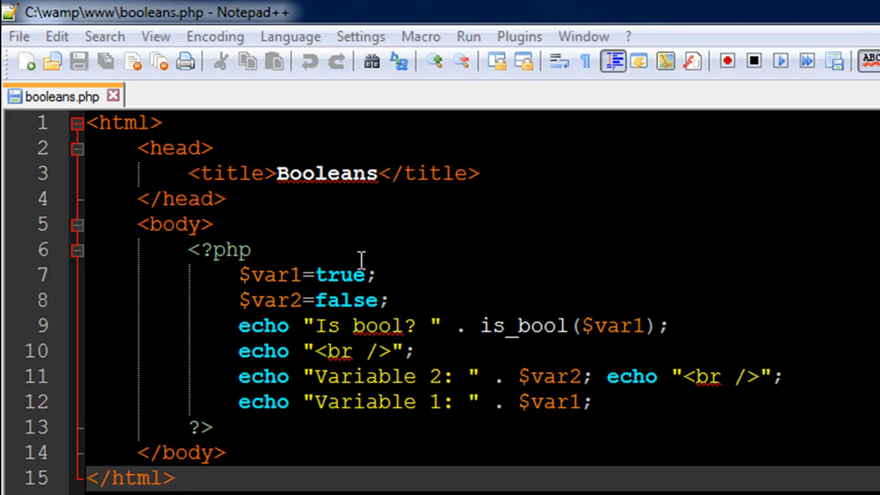
pyautogui.moveTo(365, 308)
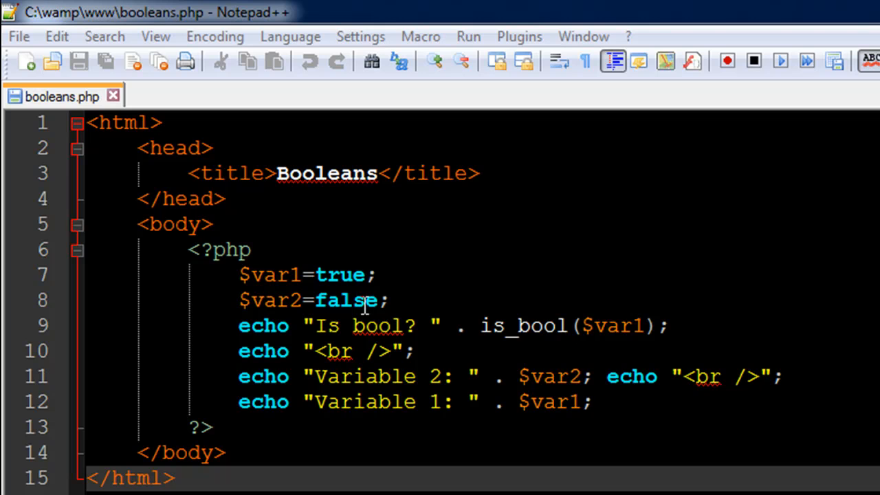
pyautogui.moveTo(386, 358)
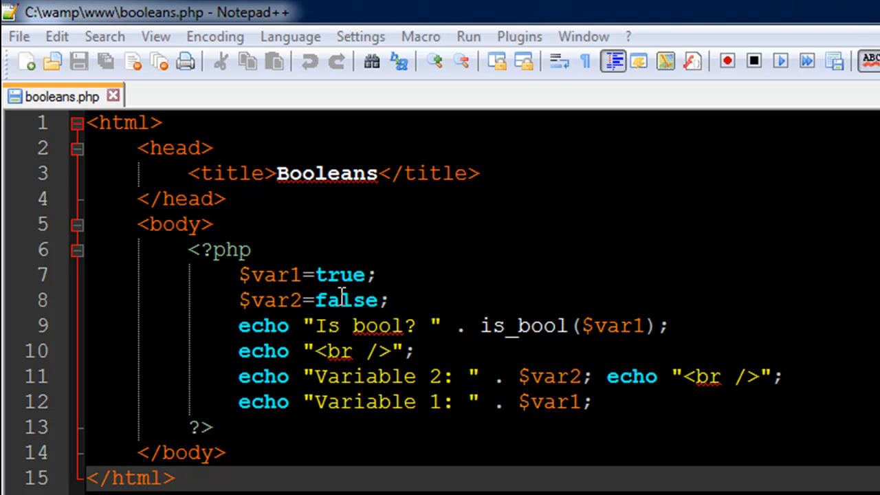
pyautogui.moveTo(354, 282)
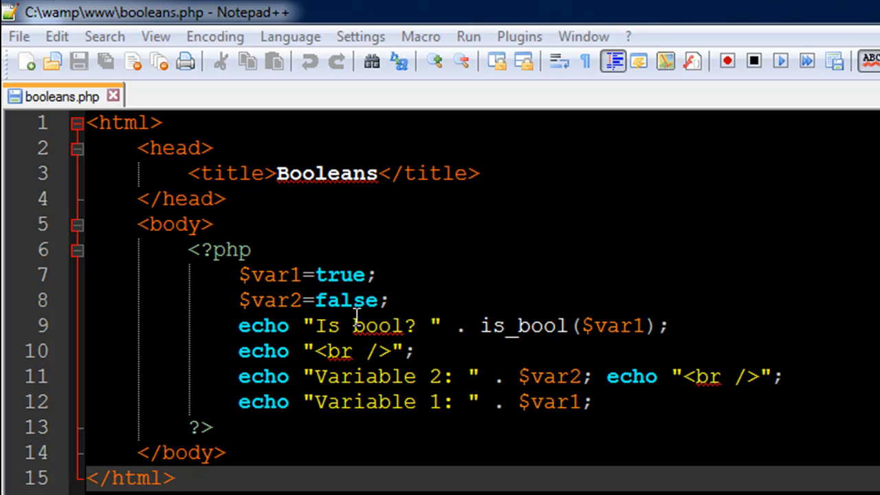
pyautogui.moveTo(333, 319)
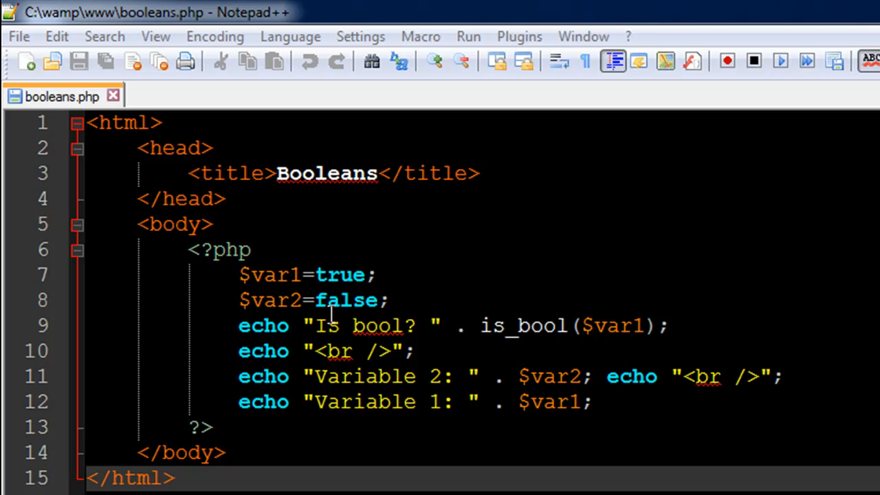
pyautogui.moveTo(397, 217)
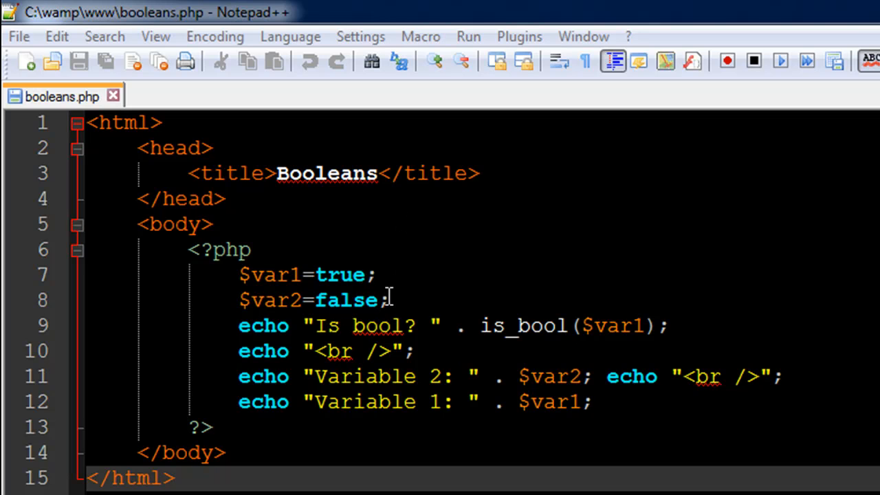
pyautogui.moveTo(268, 335)
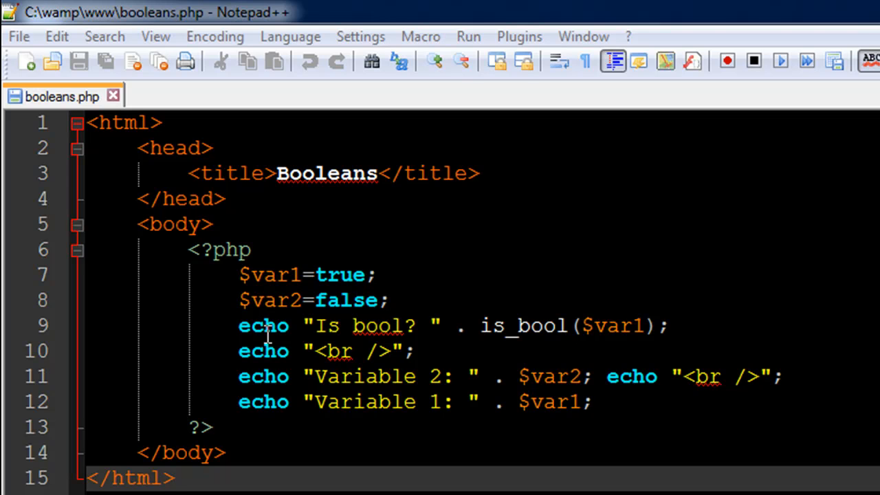
pyautogui.moveTo(324, 334)
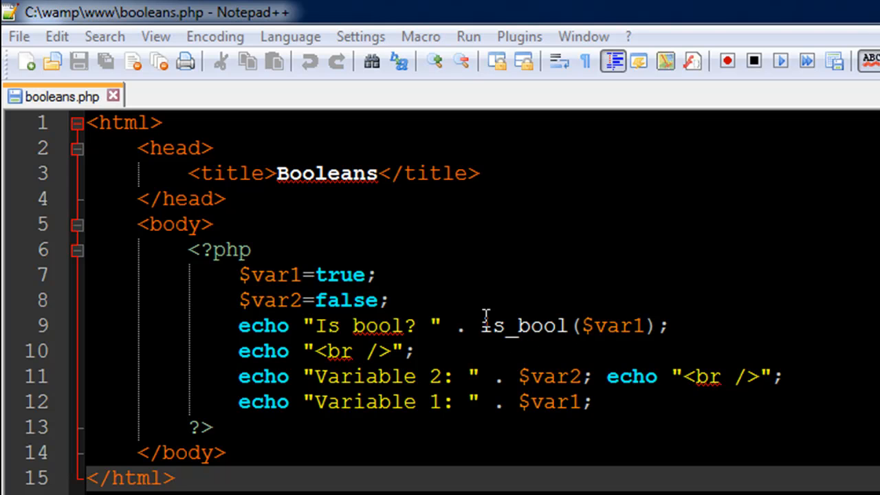
pyautogui.moveTo(566, 334)
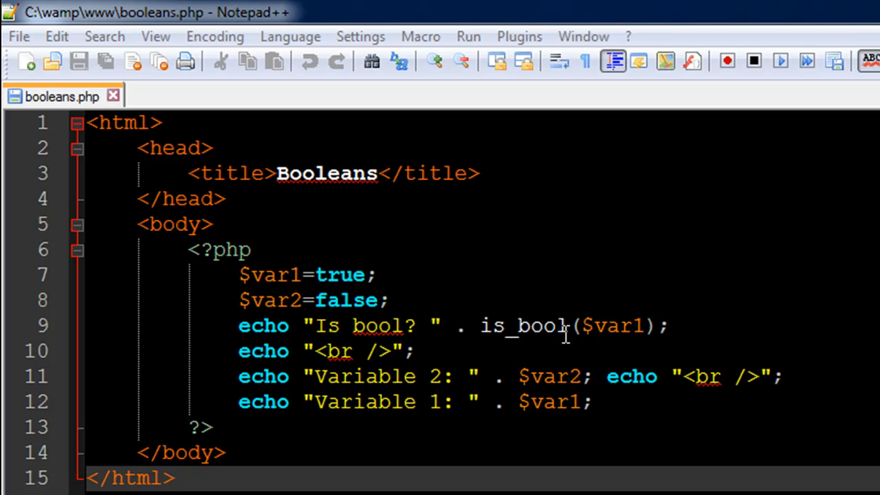
pyautogui.moveTo(539, 316)
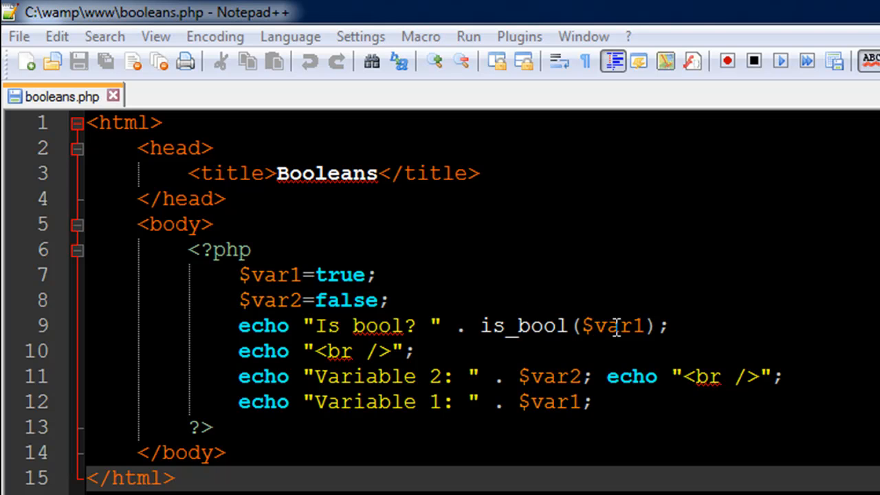
pyautogui.moveTo(471, 283)
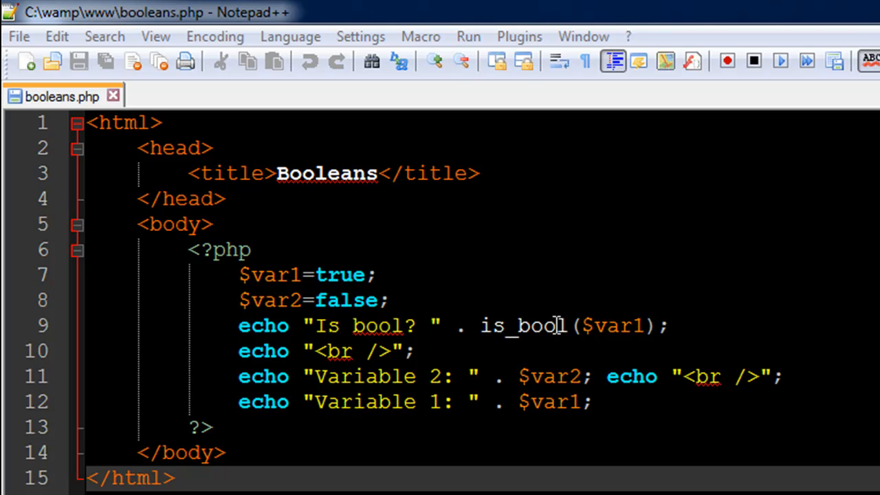
pyautogui.moveTo(110, 315)
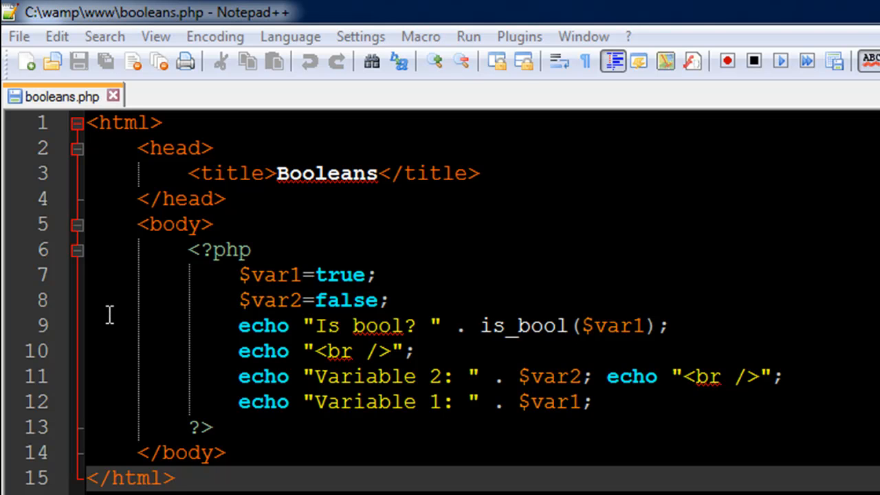
pyautogui.moveTo(333, 330)
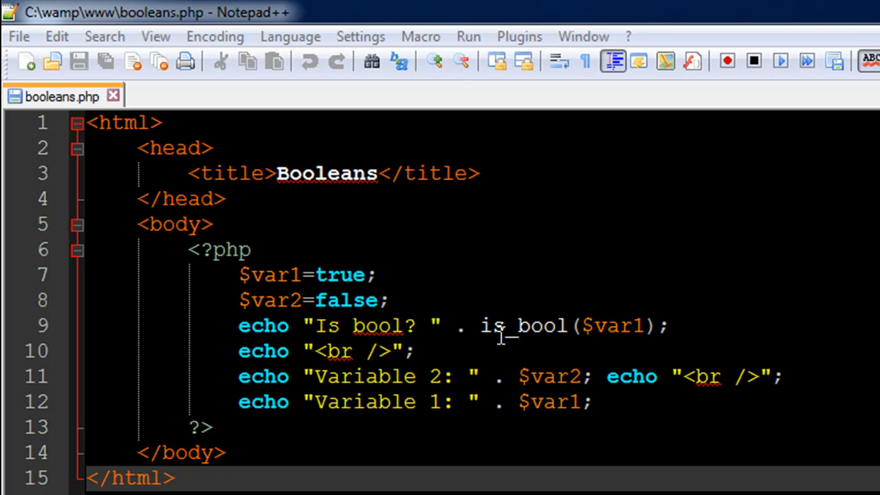
pyautogui.moveTo(630, 337)
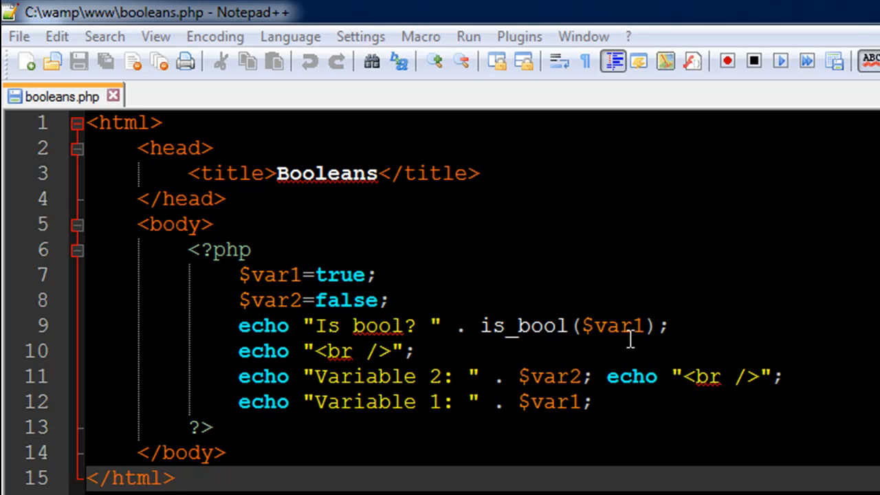
pyautogui.moveTo(267, 267)
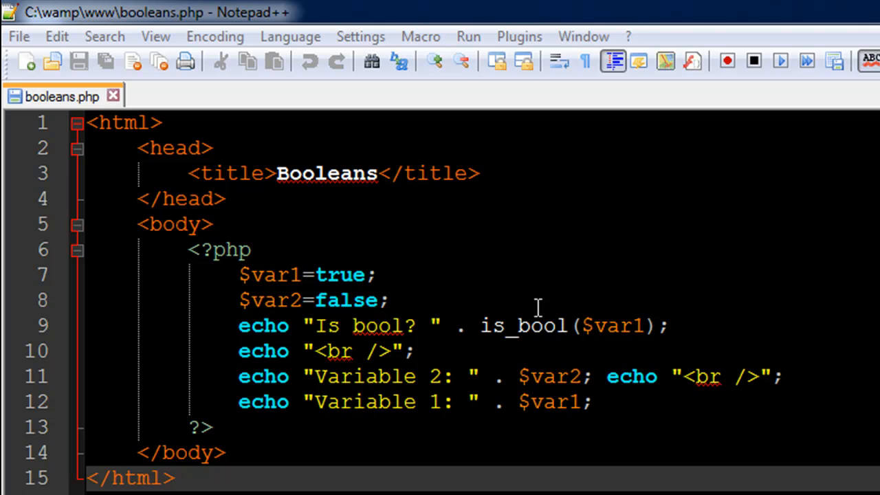
pyautogui.moveTo(608, 329)
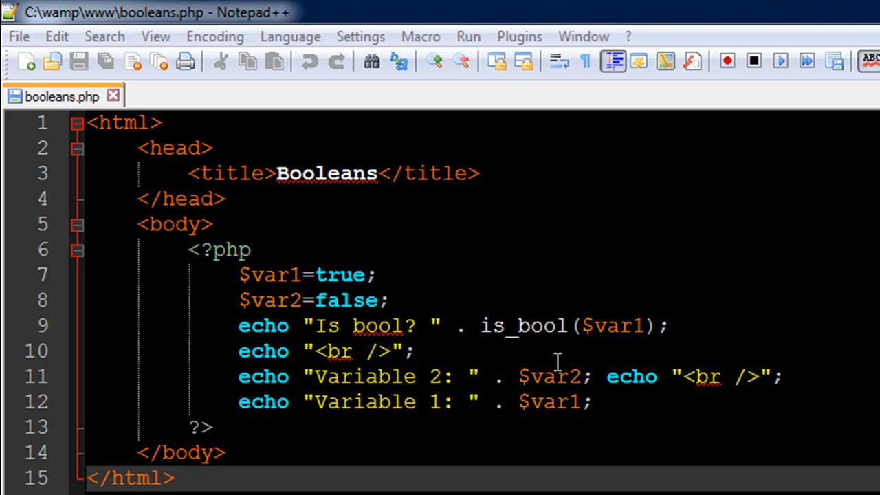
pyautogui.moveTo(330, 330)
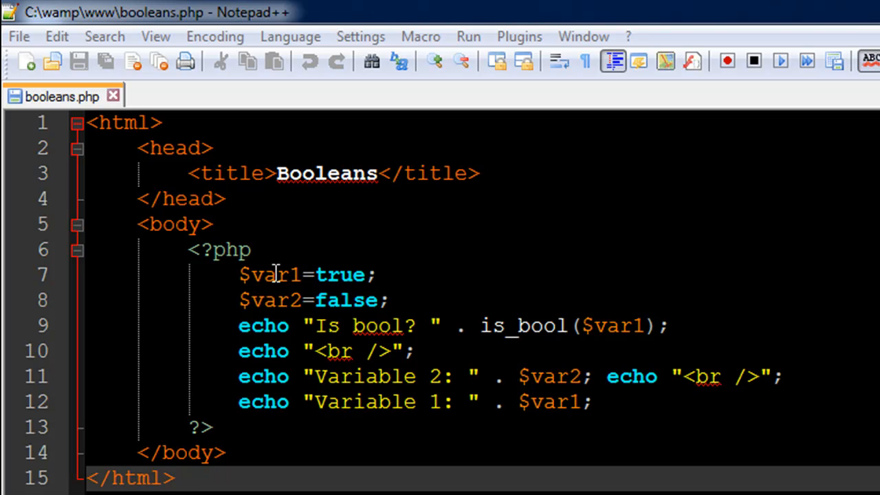
pyautogui.moveTo(606, 386)
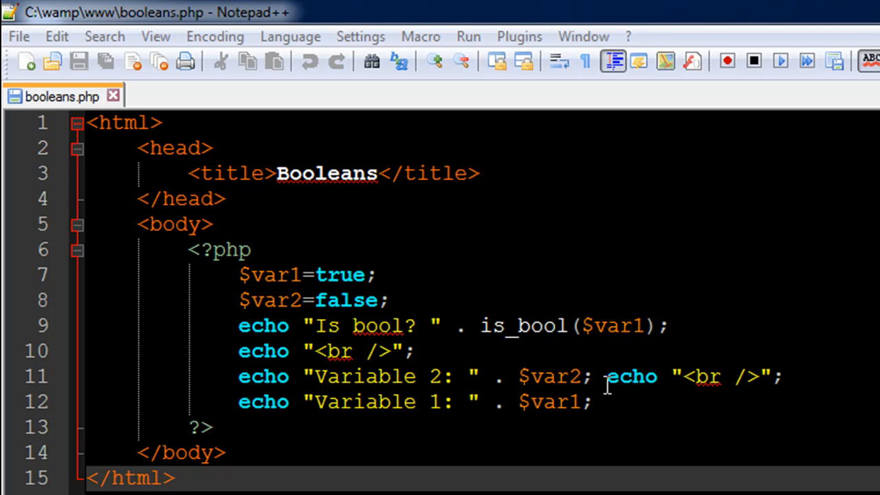
pyautogui.click(575, 402)
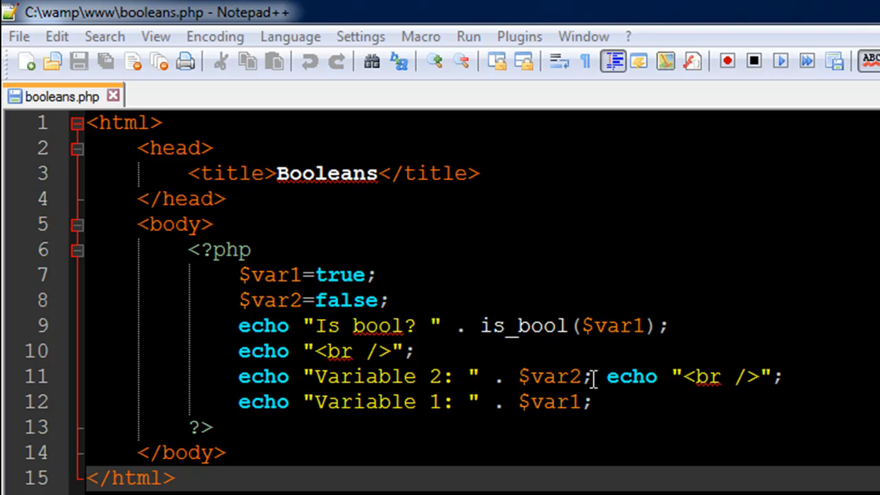
pyautogui.moveTo(549, 377)
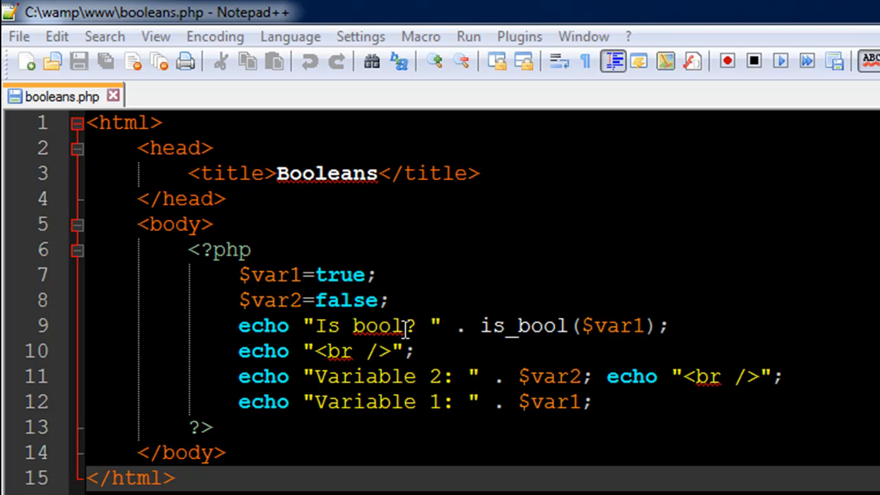
pyautogui.moveTo(410, 386)
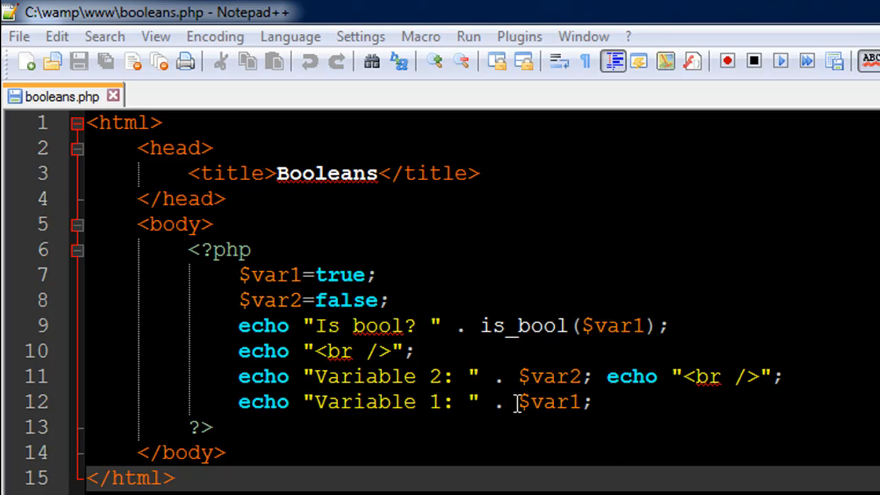
pyautogui.moveTo(447, 402)
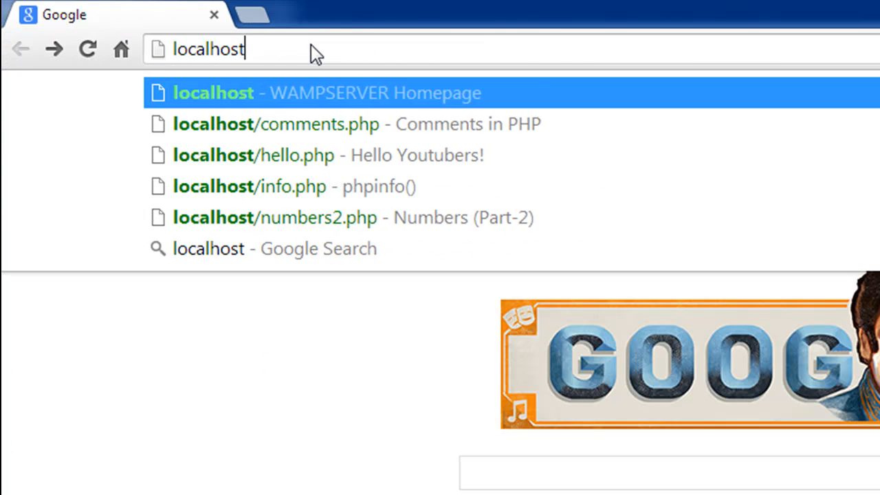
pyautogui.write('/boolea')
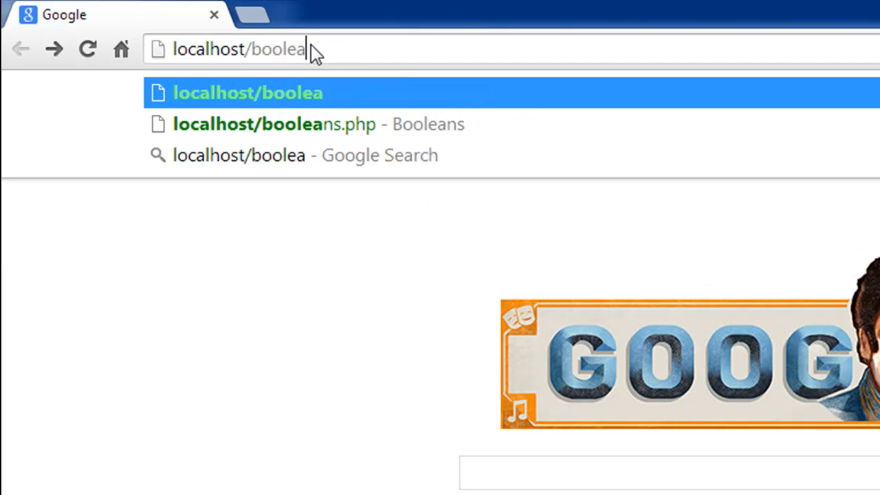
pyautogui.click(317, 124)
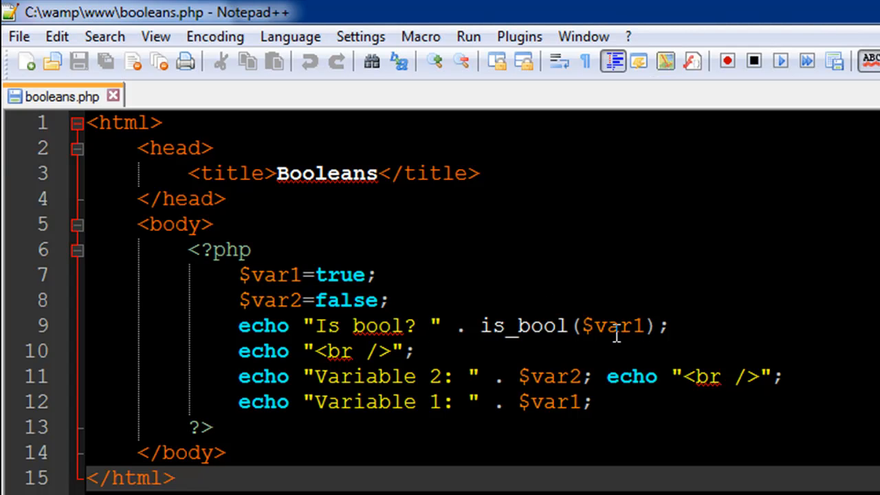
pyautogui.moveTo(673, 350)
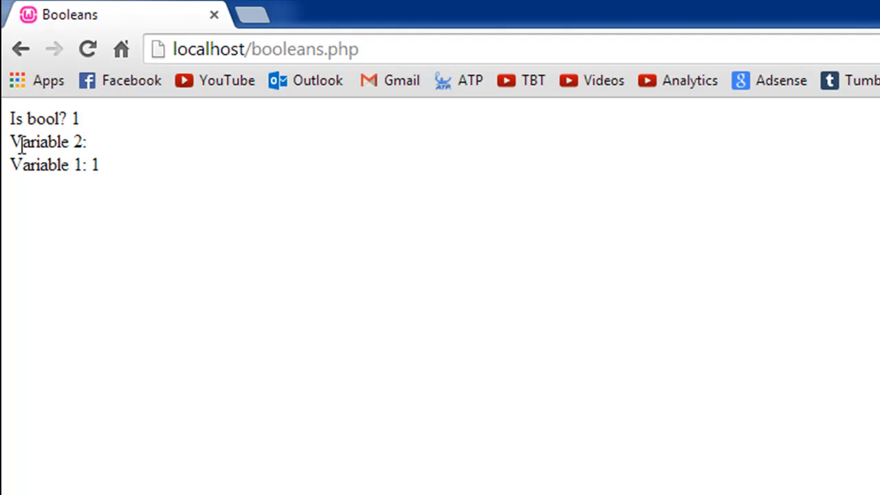
pyautogui.moveTo(102, 162)
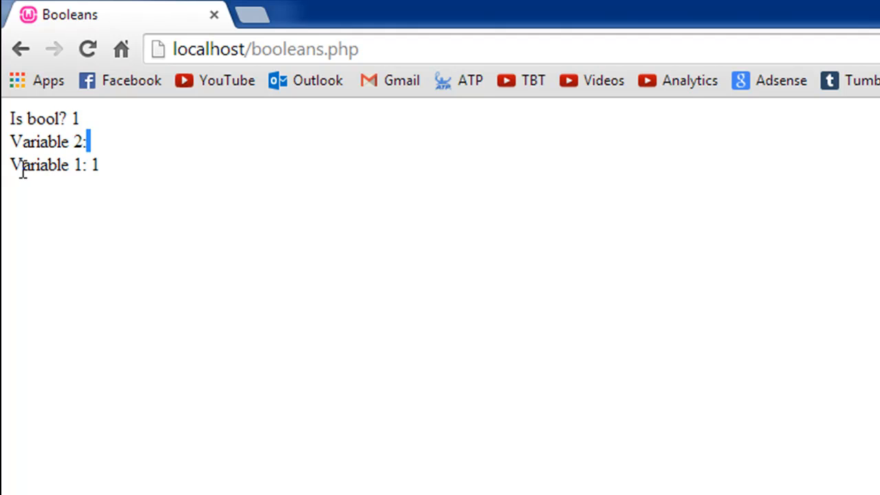
pyautogui.moveTo(112, 173)
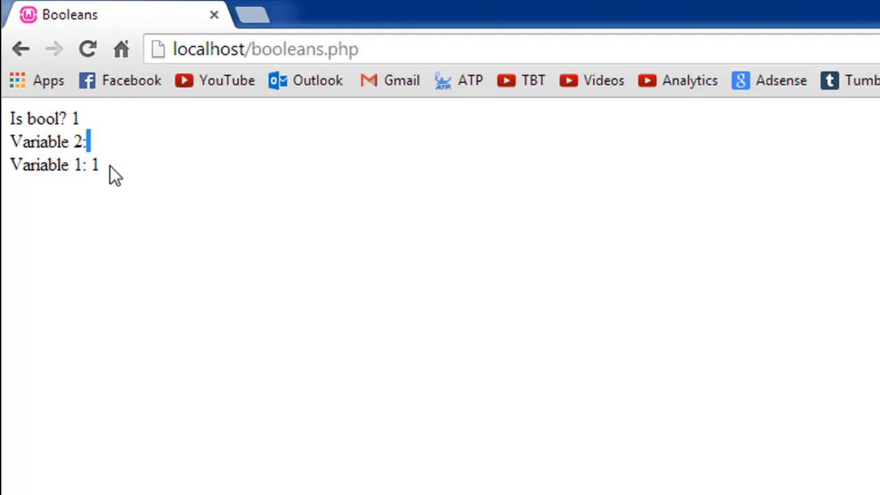